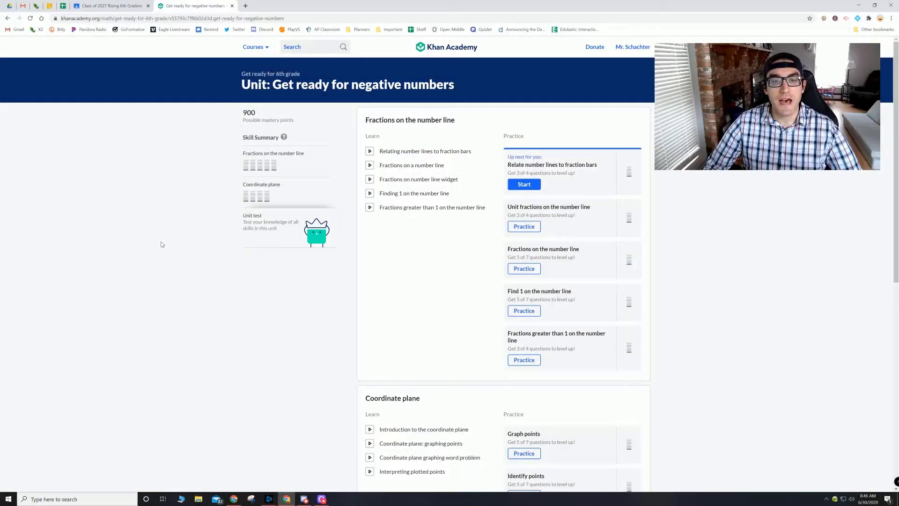
Open Courses, then Get ready for 6th grade > Get ready for negative numbers, showing Coordinate plane skills
click(254, 46)
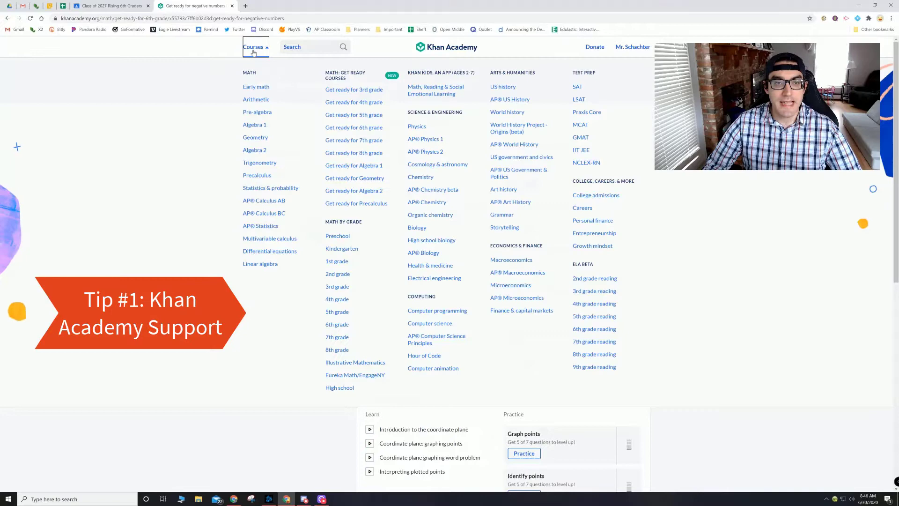
mouse_move(354, 127)
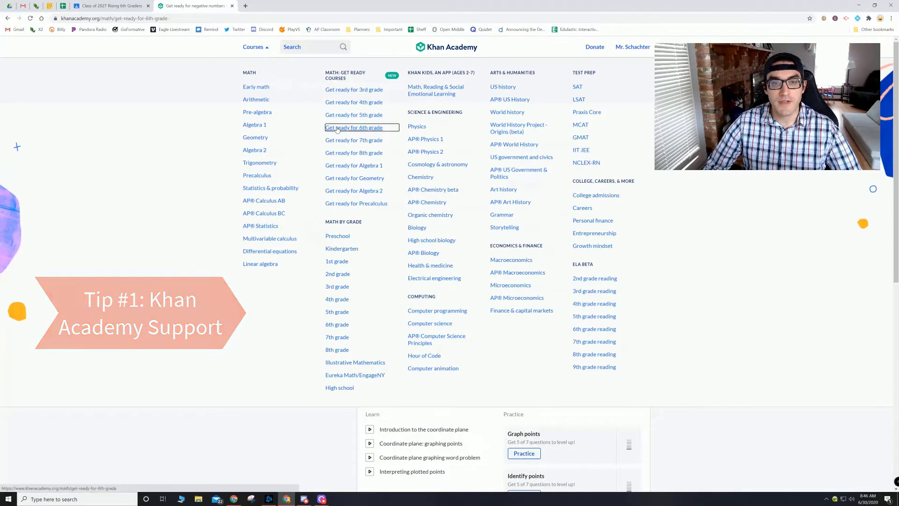
click(354, 127)
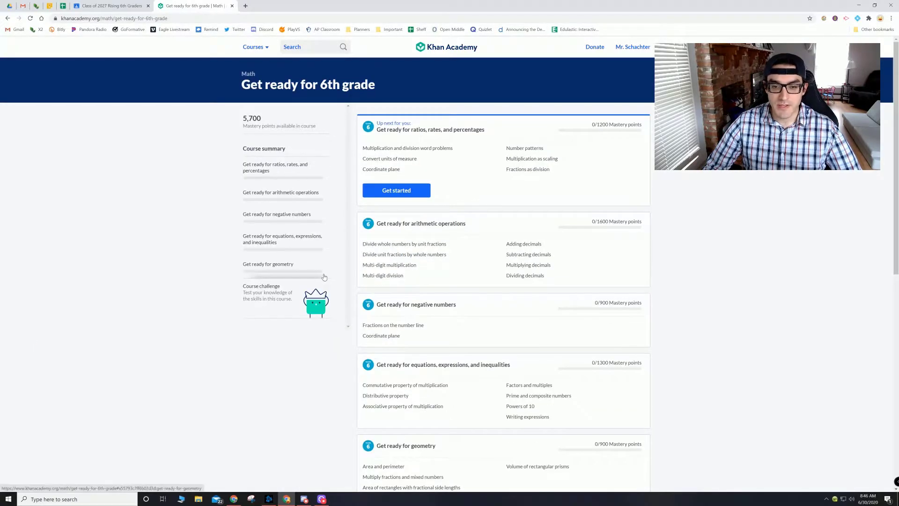
click(277, 214)
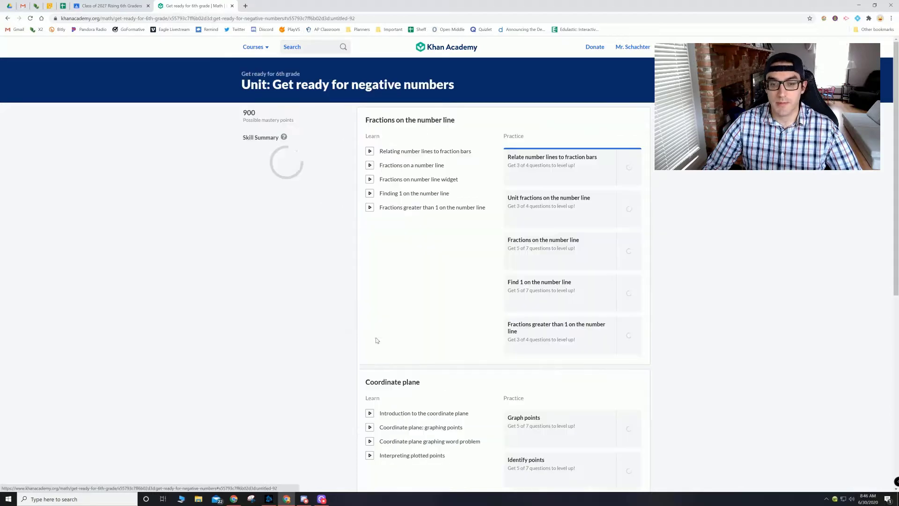
scroll(down, 3)
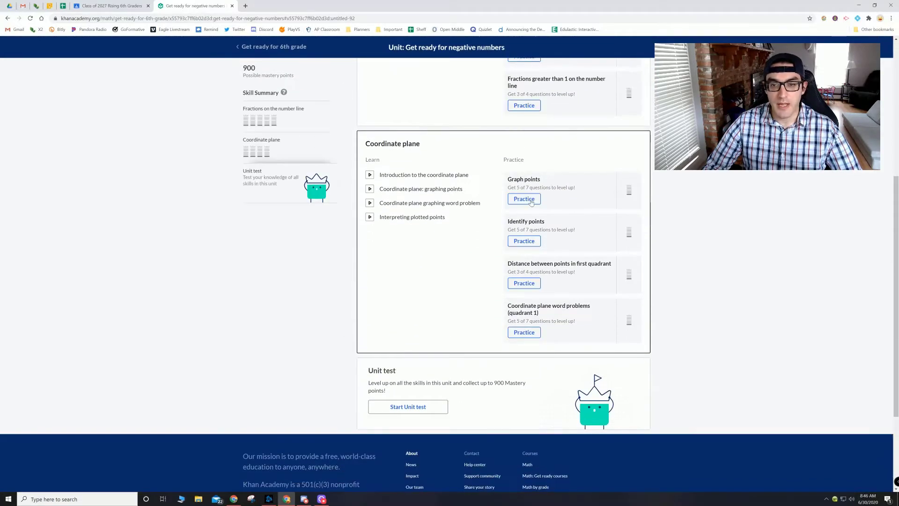
Start the Graph points practice to show the first question, plotting (3, 7)
click(523, 199)
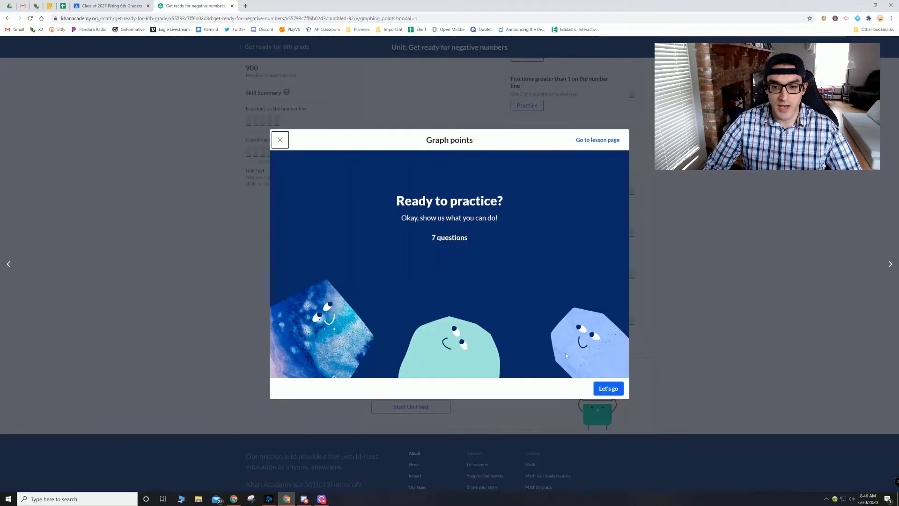
click(608, 388)
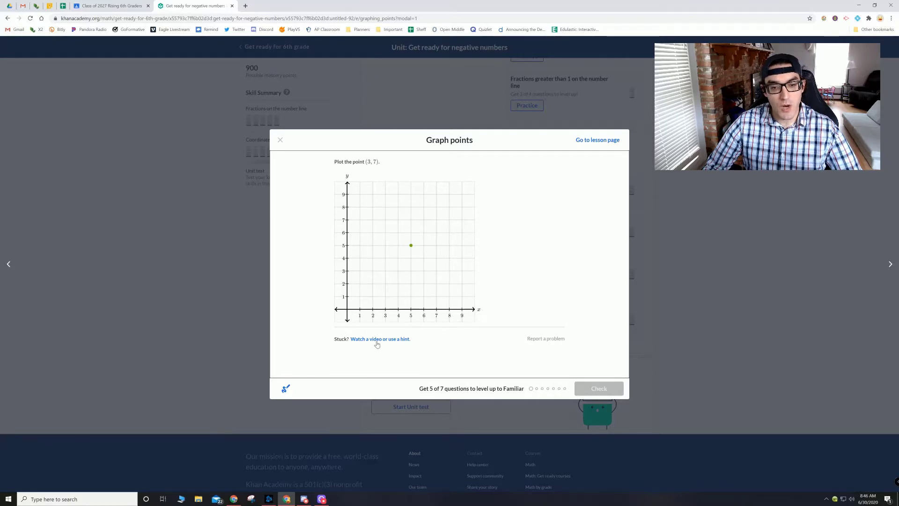
mouse_move(383, 342)
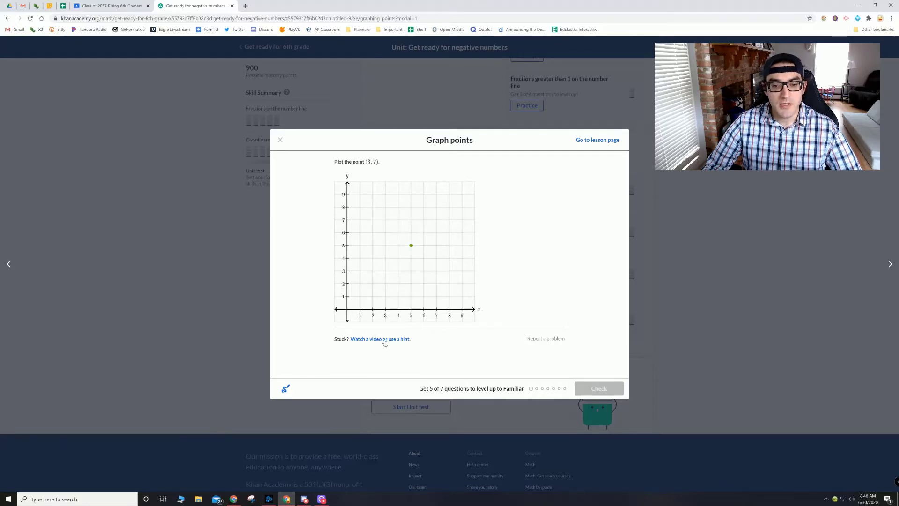
Reveal the help options and request a hint for the plotting question
click(380, 339)
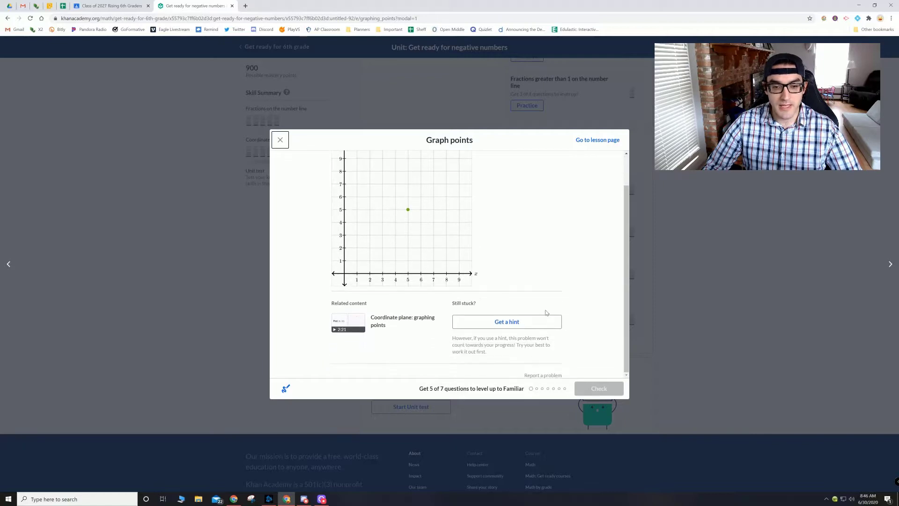
mouse_move(418, 342)
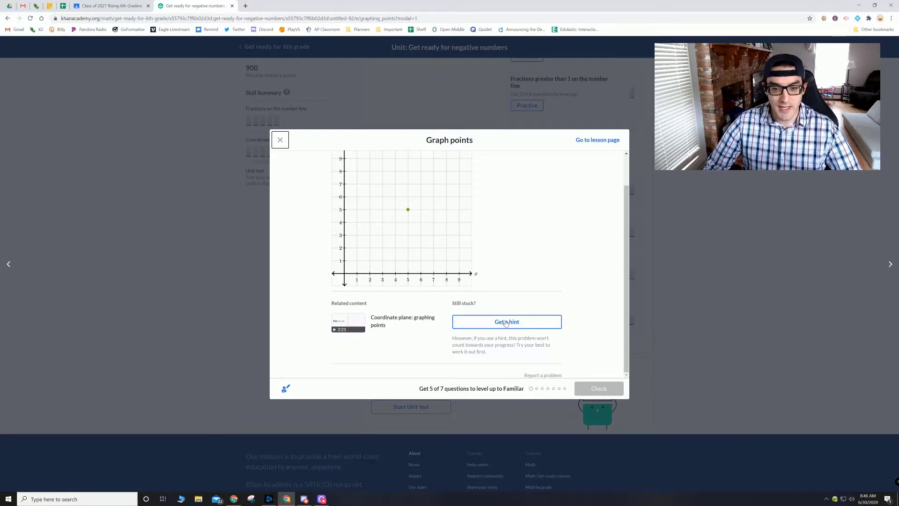
click(506, 322)
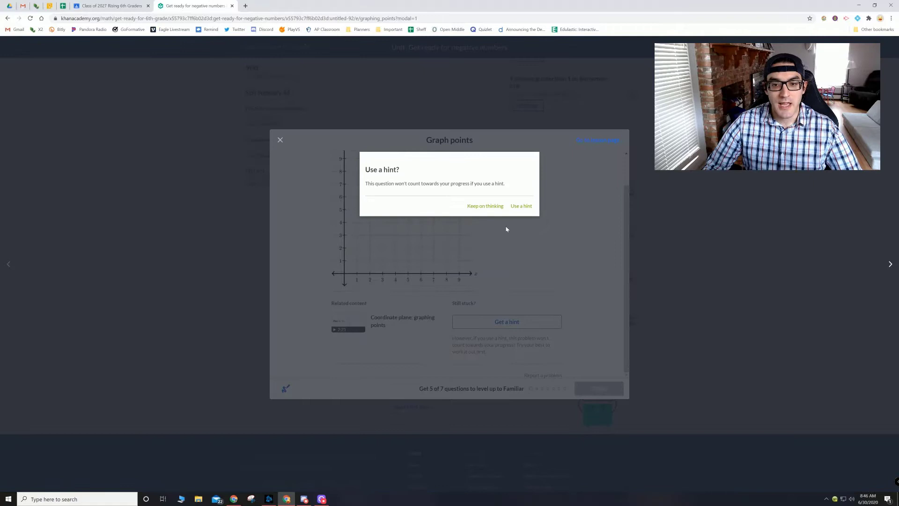
Confirm using a hint and reveal successive hints through 5/5, plotting (3, 7)
click(521, 205)
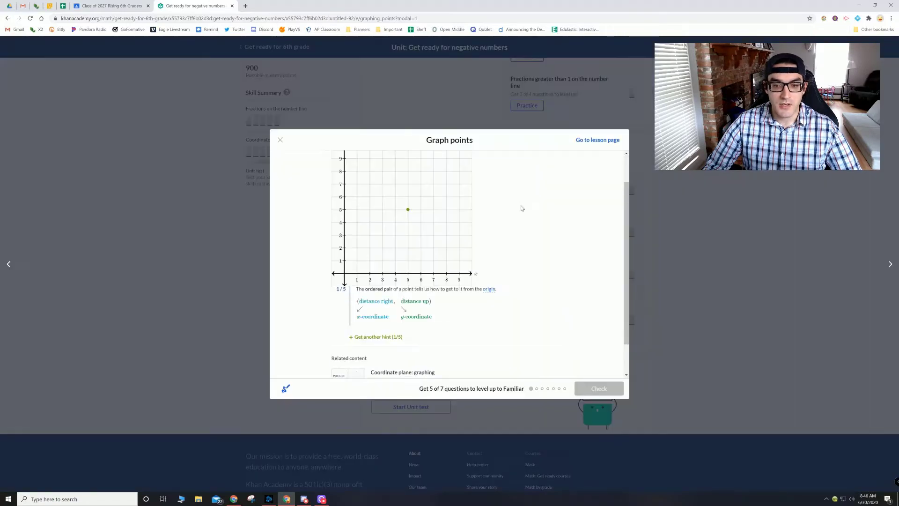
scroll(down, 3)
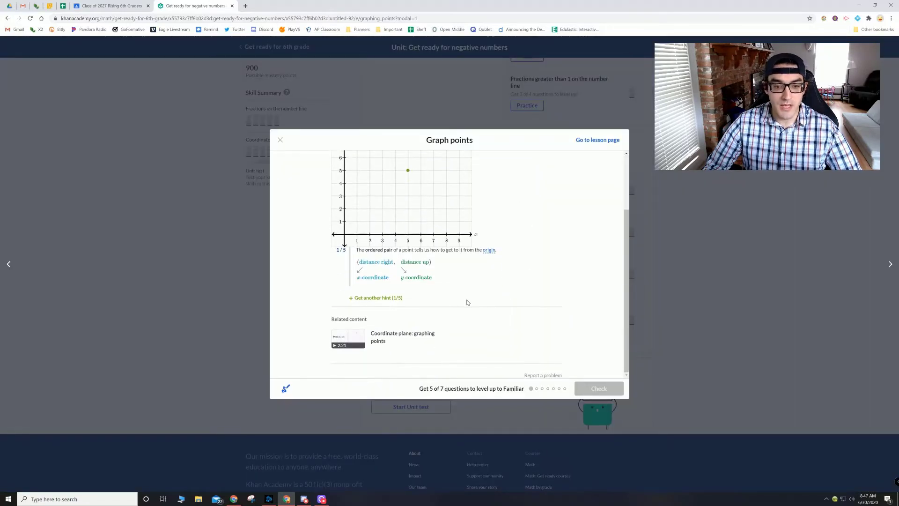
click(376, 297)
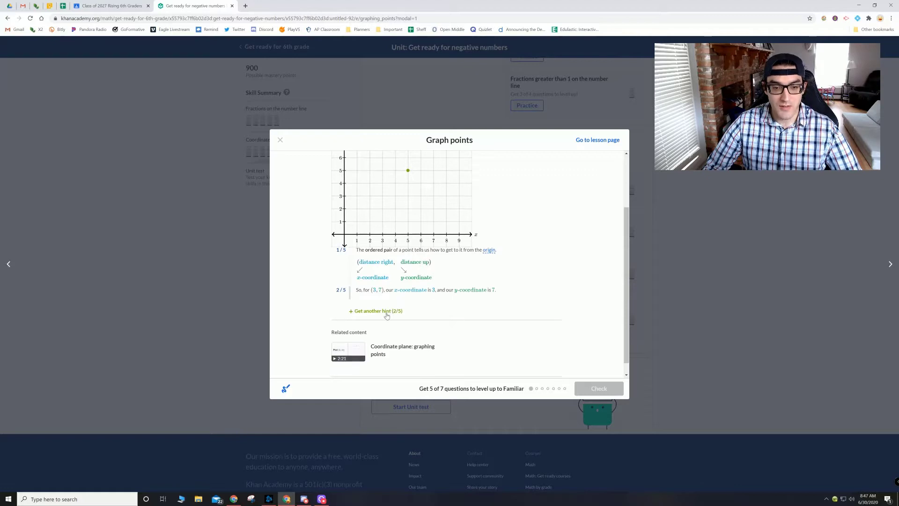
click(376, 310)
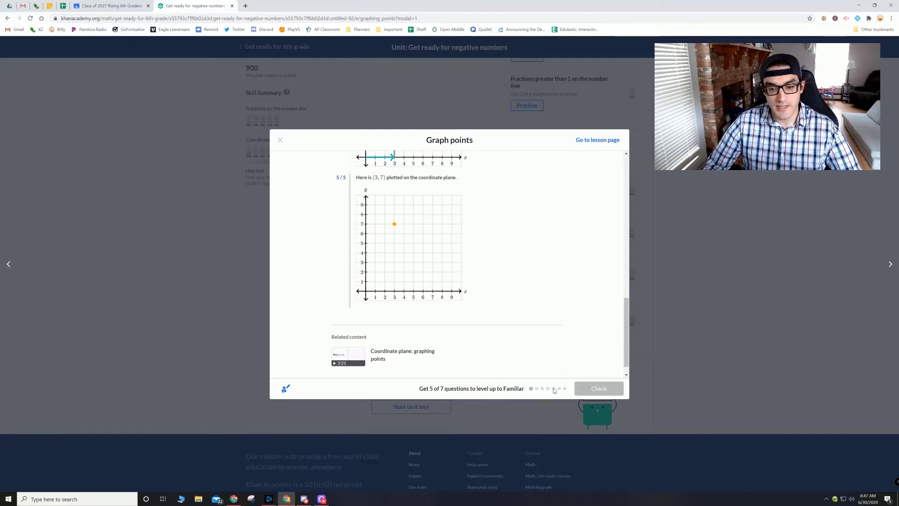
mouse_move(544, 390)
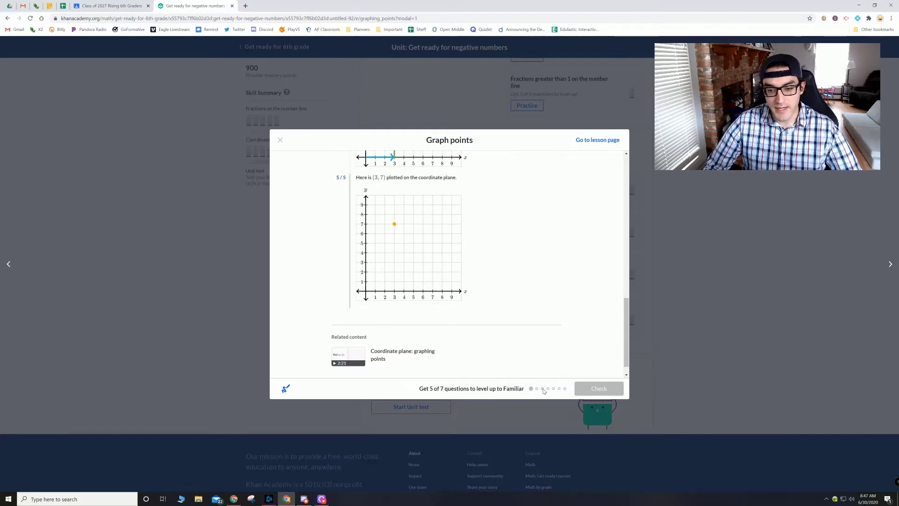
mouse_move(544, 388)
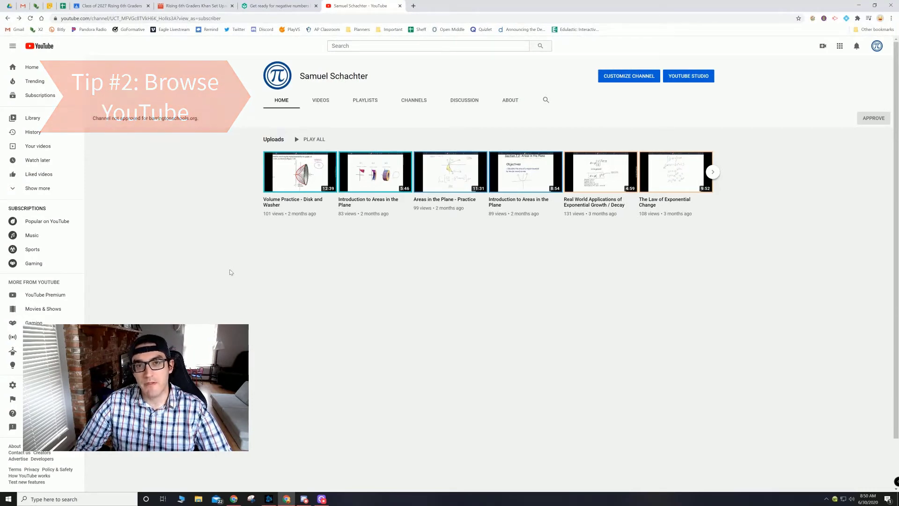
Search YouTube for 'the coordinate plane' and scroll through the video results
click(427, 46)
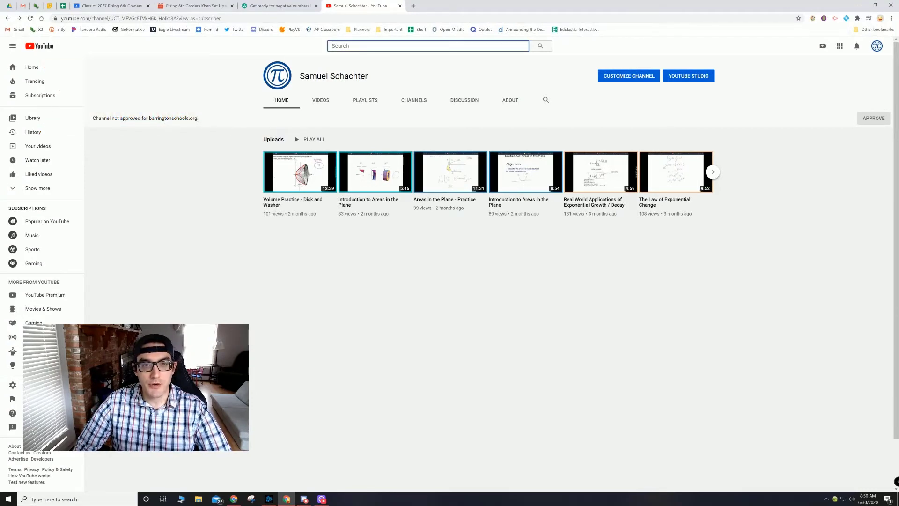
text(the coordinate plane)
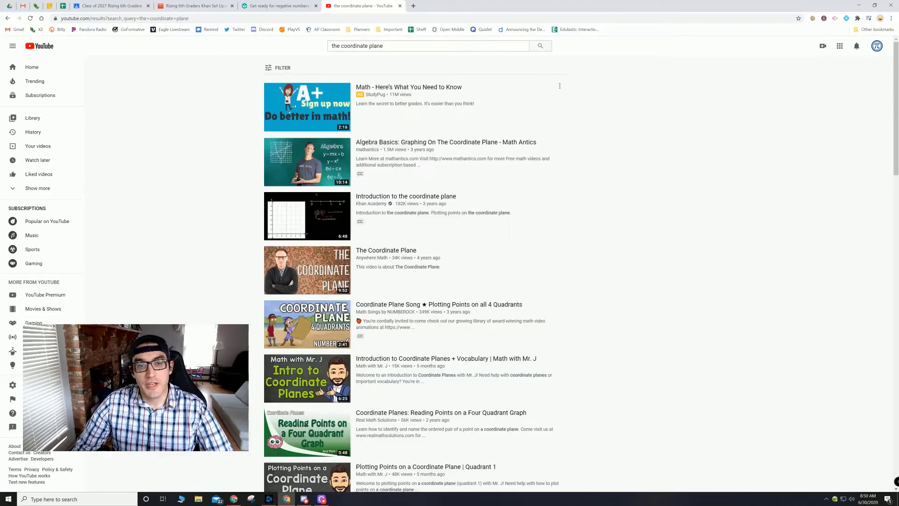
scroll(down, 3)
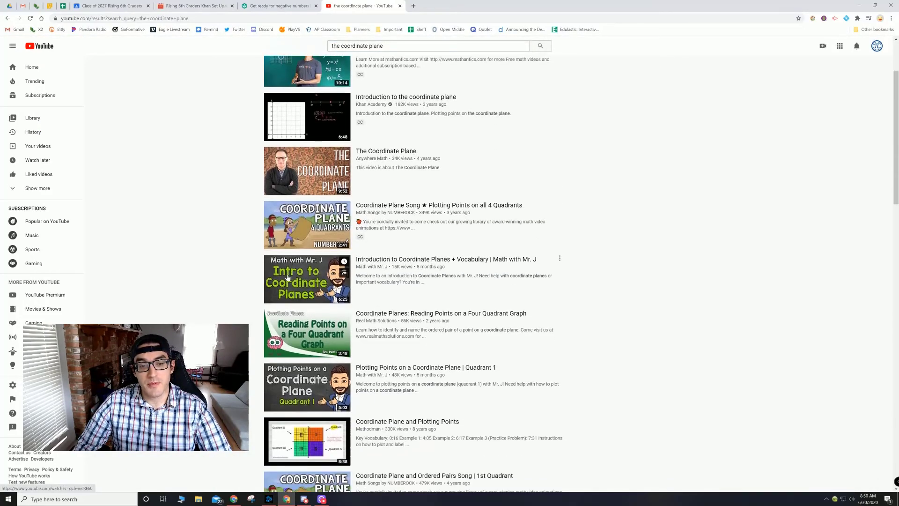